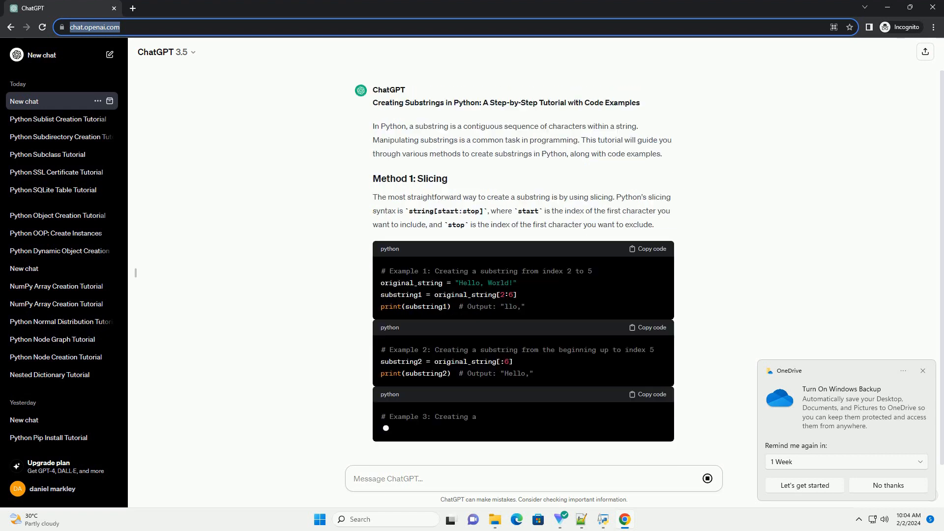
pyautogui.scroll(-3)
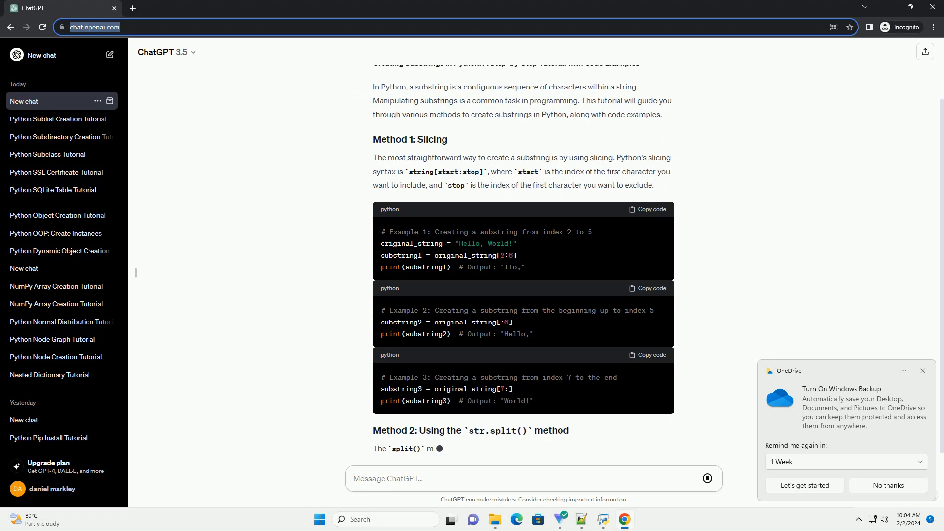
pyautogui.scroll(-3)
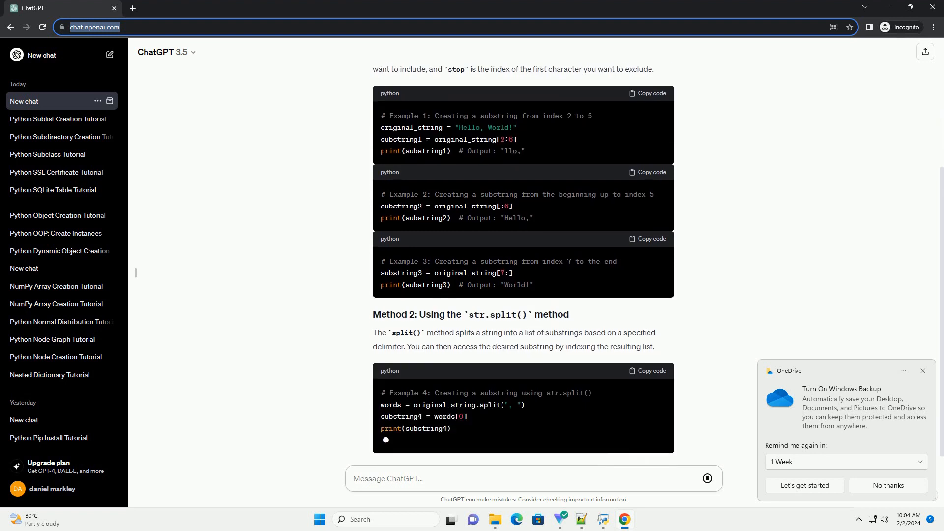
pyautogui.scroll(-3)
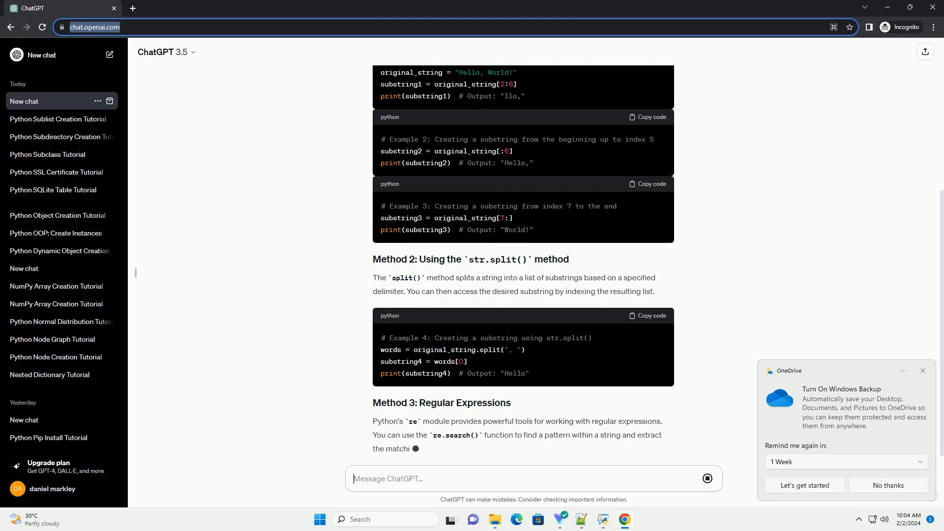
pyautogui.scroll(-3)
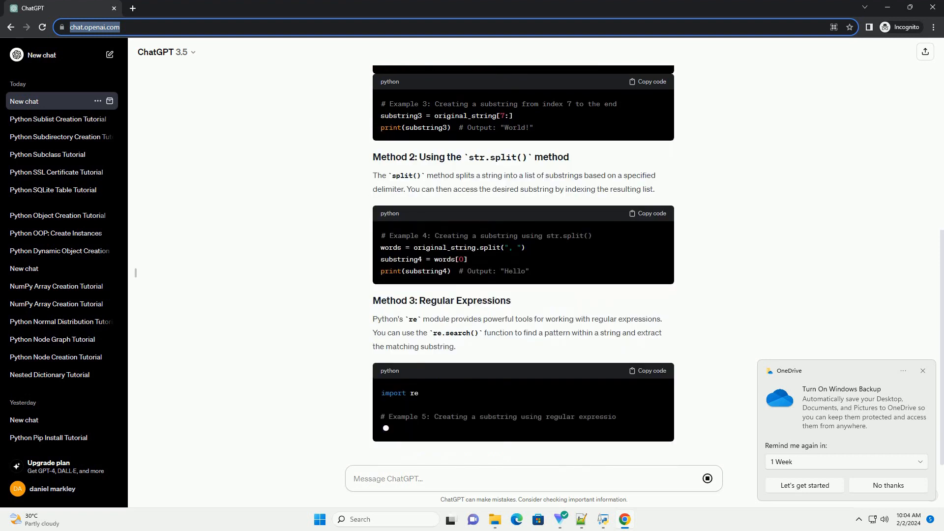
pyautogui.scroll(-3)
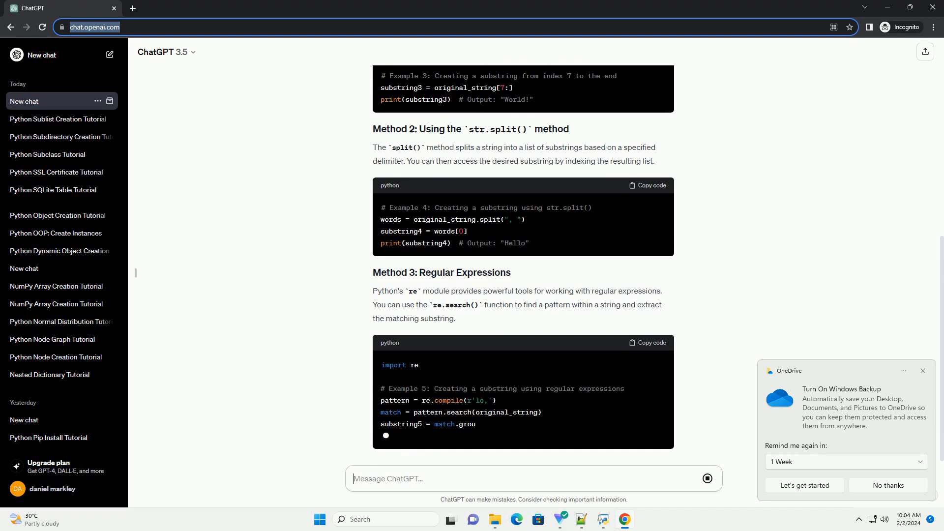
pyautogui.scroll(-3)
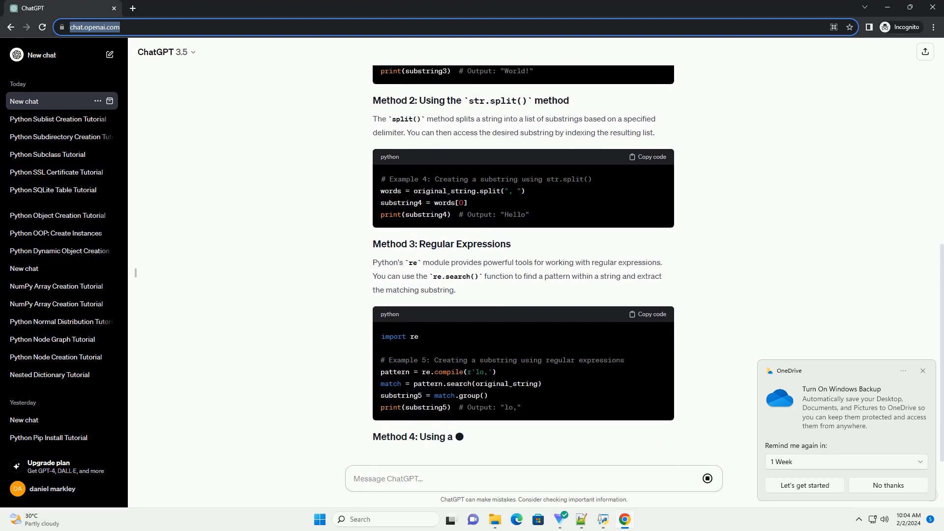
pyautogui.scroll(-3)
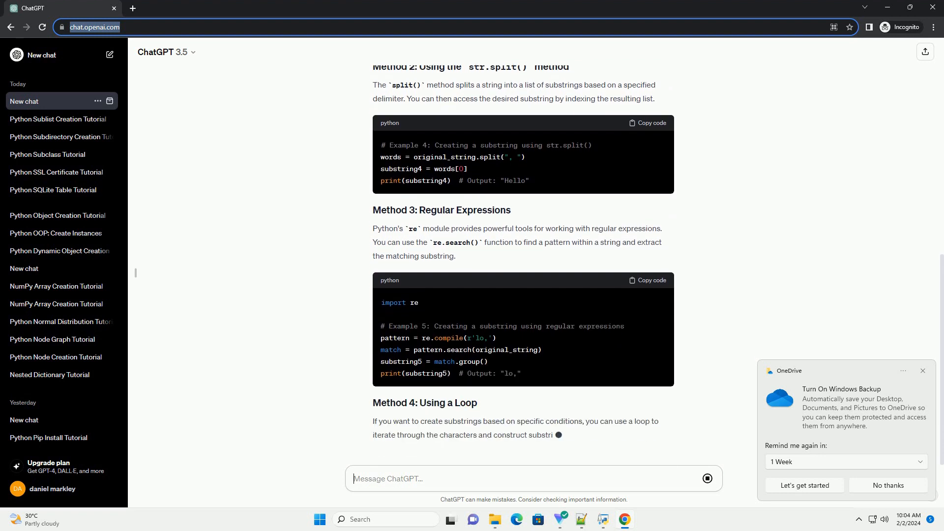
pyautogui.scroll(-3)
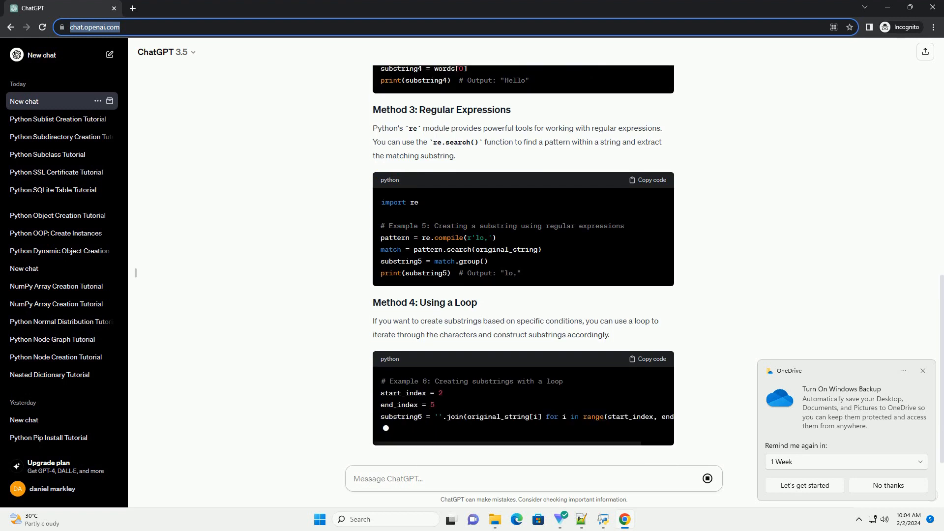
pyautogui.scroll(-3)
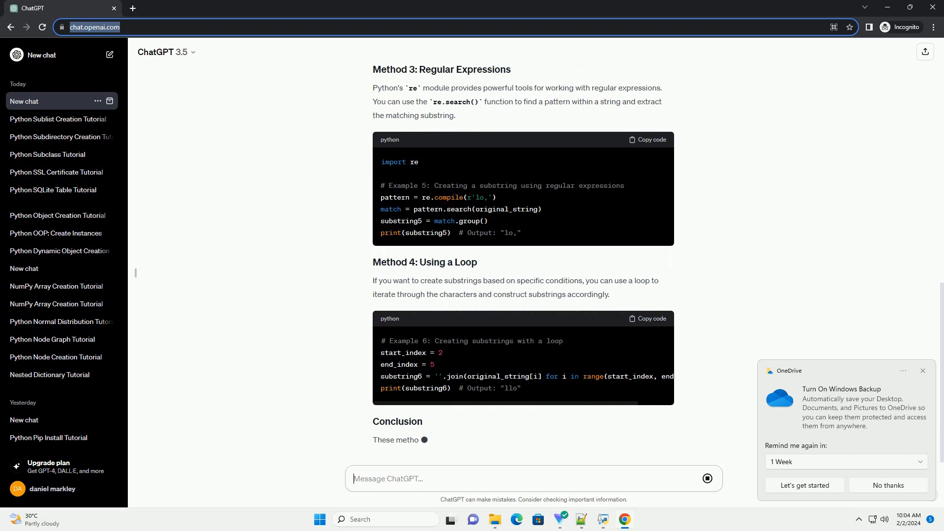